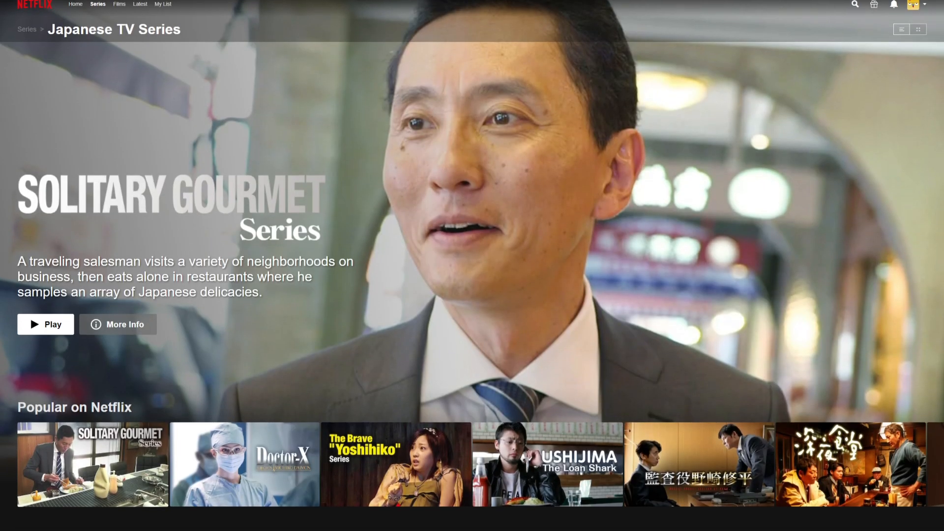
# - Scroll down through the rows of the Japanese TV Series page
pyautogui.scroll(-3)
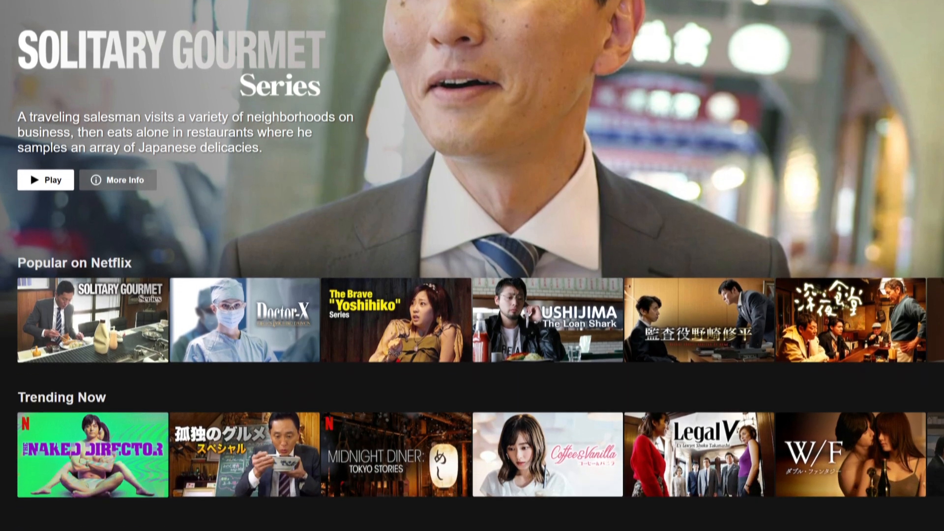
pyautogui.scroll(-3)
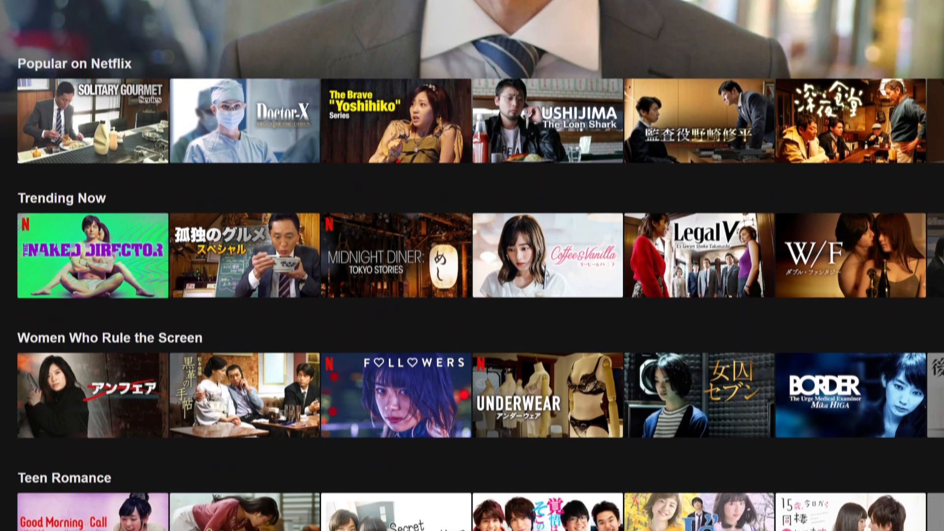
pyautogui.scroll(-3)
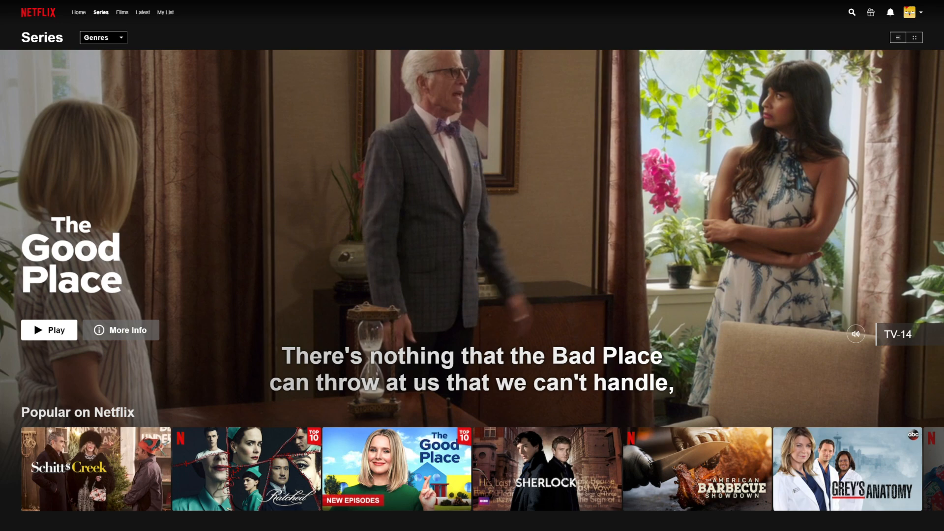
pyautogui.scroll(-3)
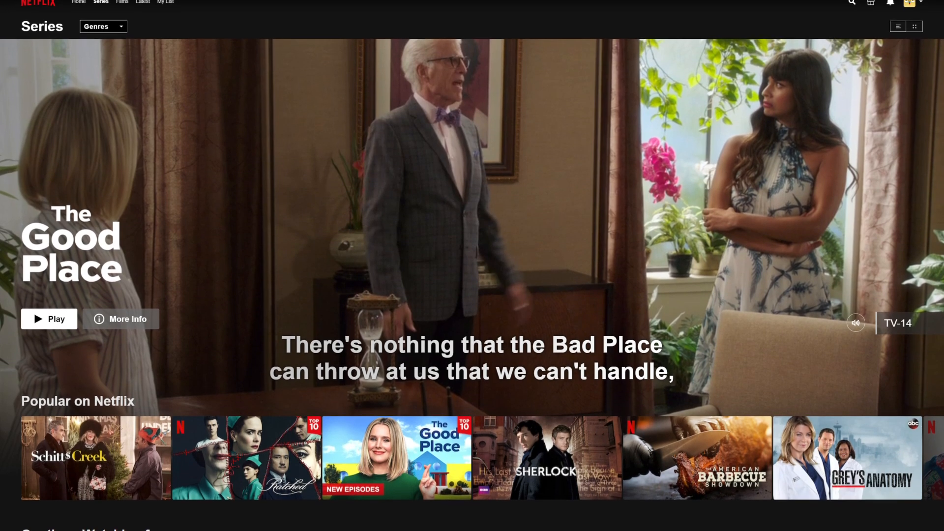
pyautogui.scroll(-3)
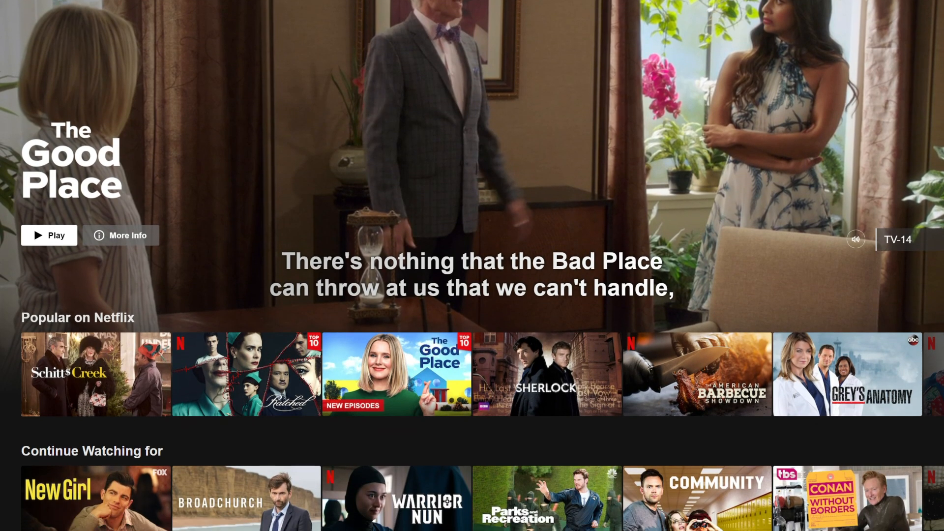
pyautogui.scroll(-3)
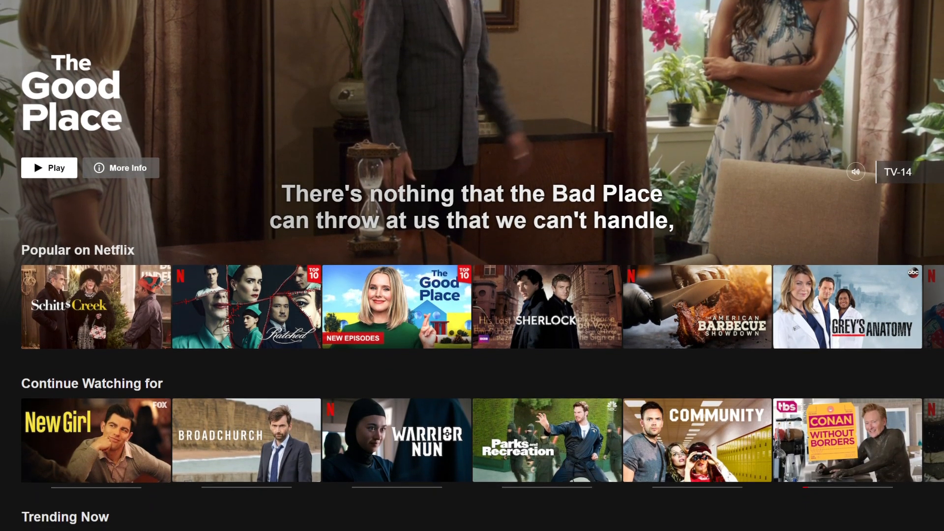
pyautogui.scroll(-3)
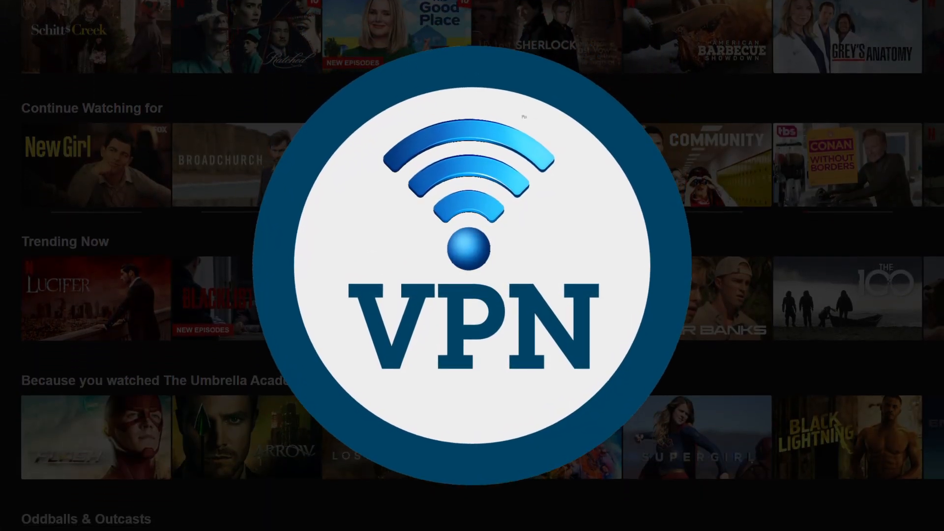
# - Scroll down the ExpressVPN homepage below its 'The VPN that just works' banner
pyautogui.scroll(-3)
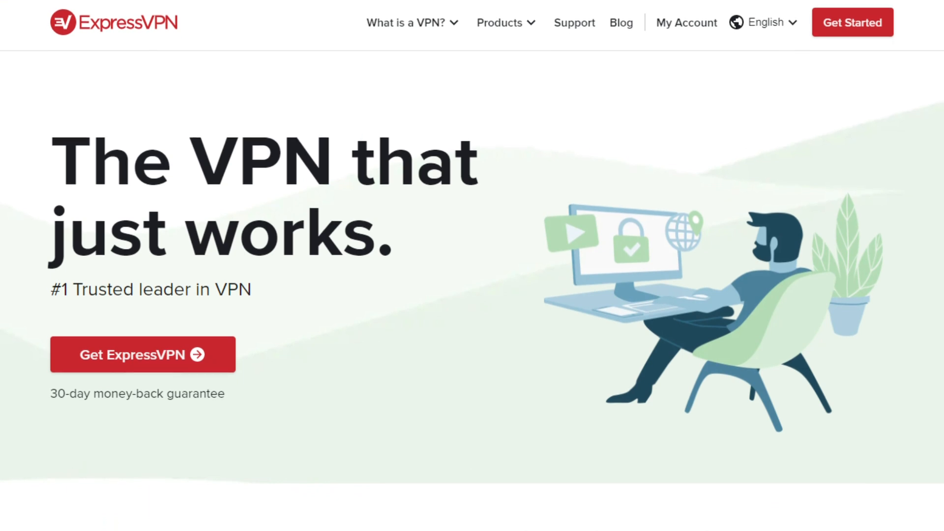
pyautogui.scroll(-3)
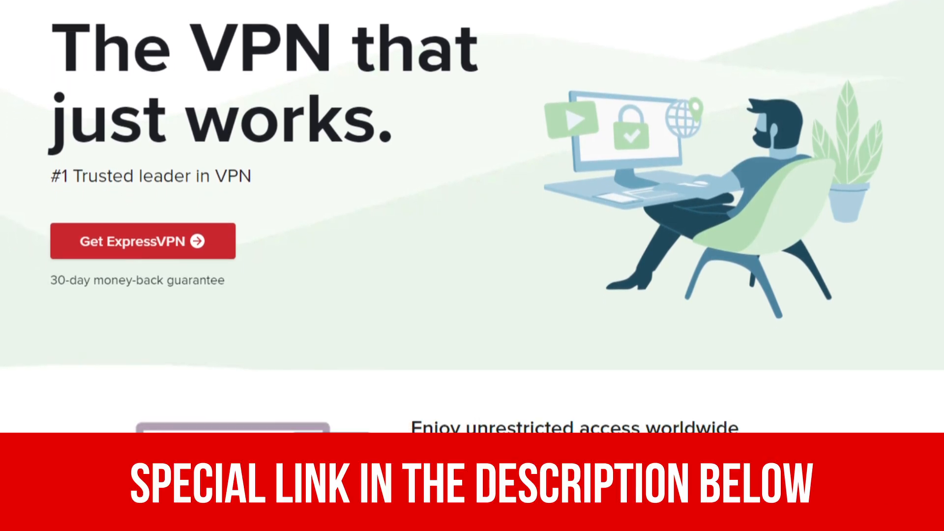
pyautogui.scroll(-3)
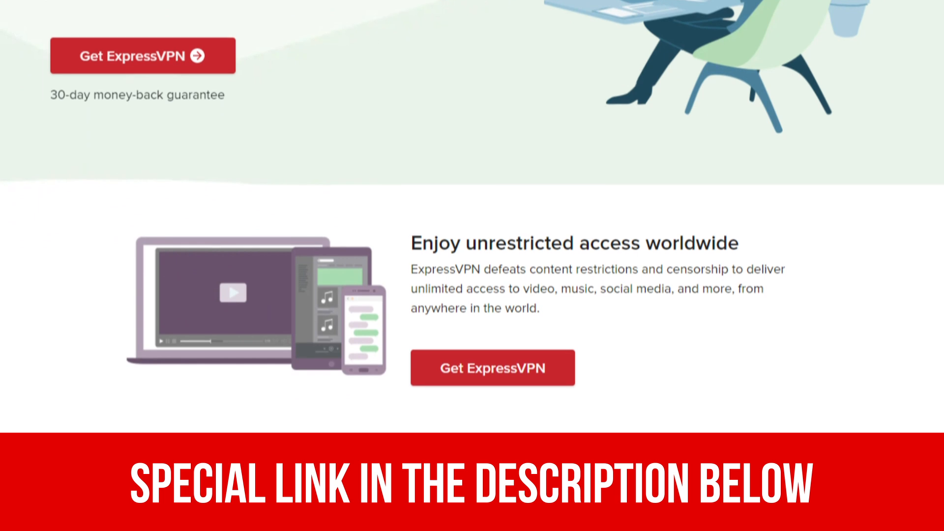
pyautogui.scroll(-3)
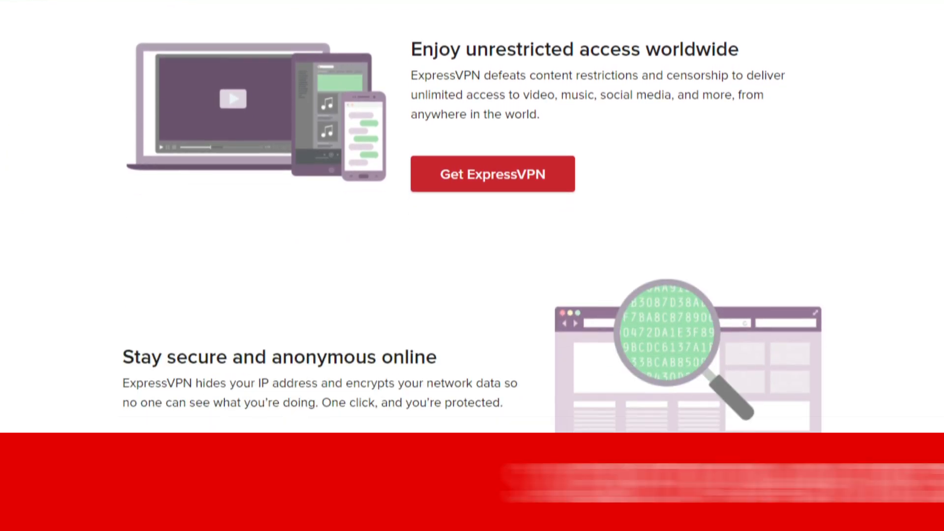
pyautogui.scroll(-3)
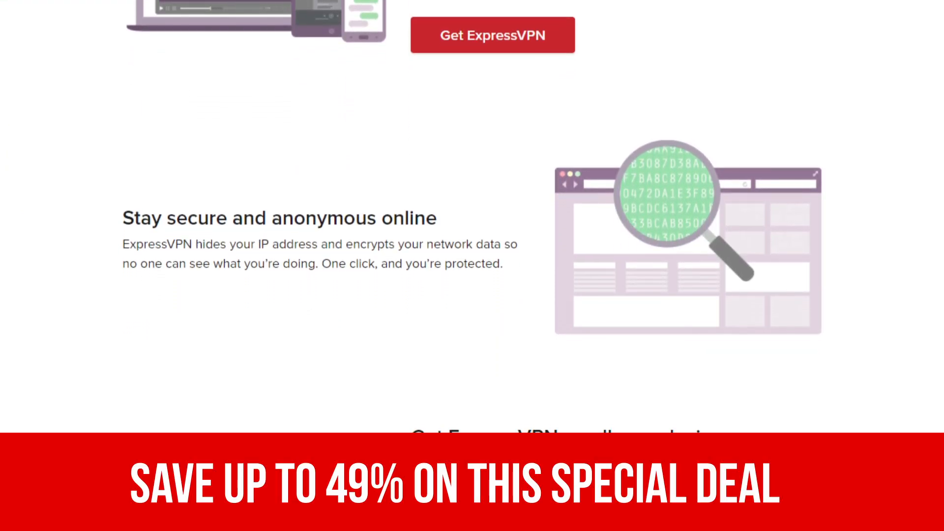
pyautogui.scroll(-3)
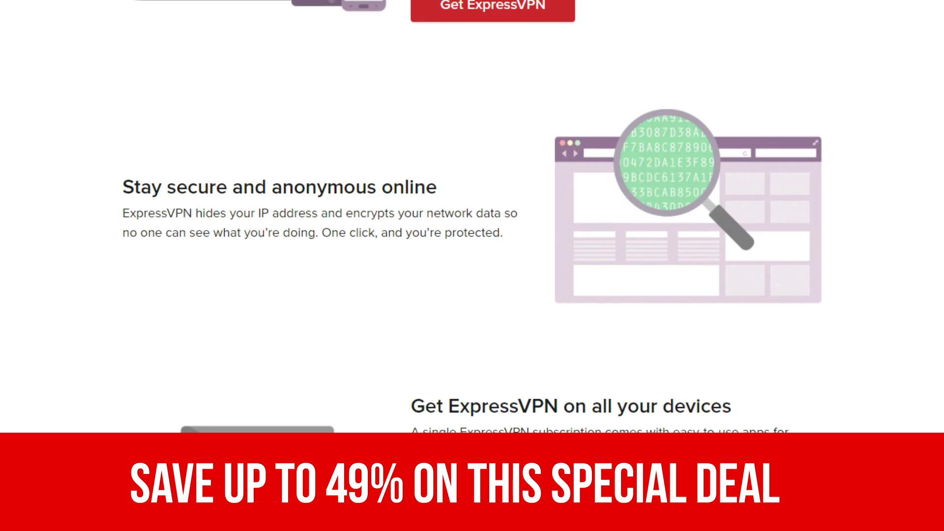
pyautogui.scroll(3)
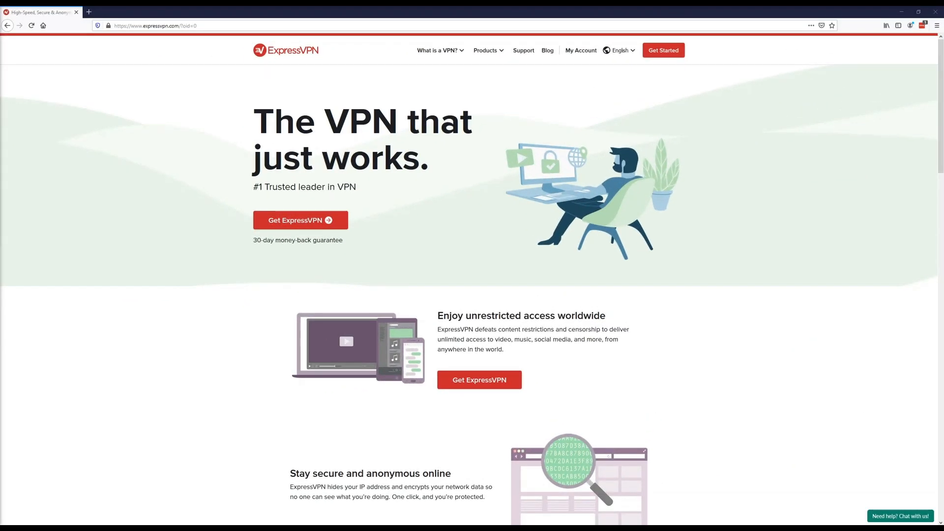
pyautogui.moveTo(300, 513)
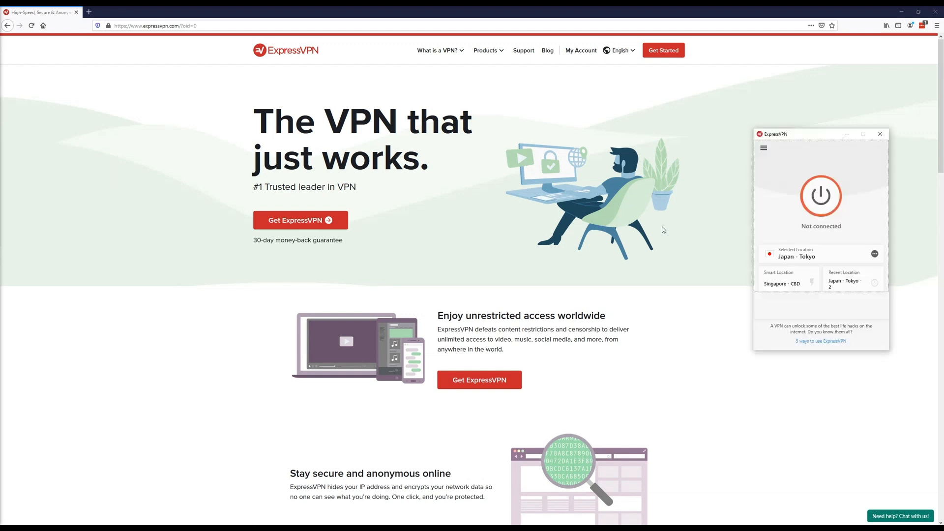
# - Show the ExpressVPN app's hamburger menu with locations, speed test and options
pyautogui.click(763, 148)
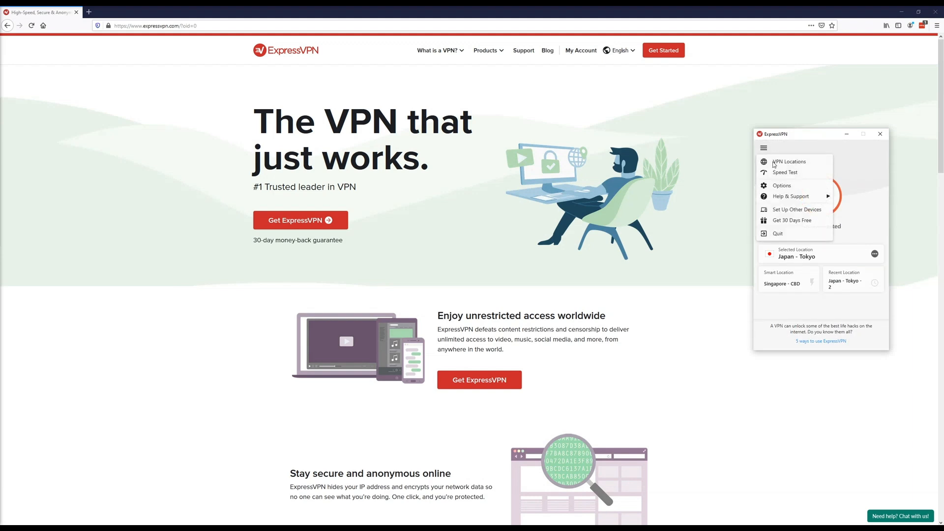
# - Browse the full VPN locations list down toward the Asia Pacific countries
pyautogui.click(788, 162)
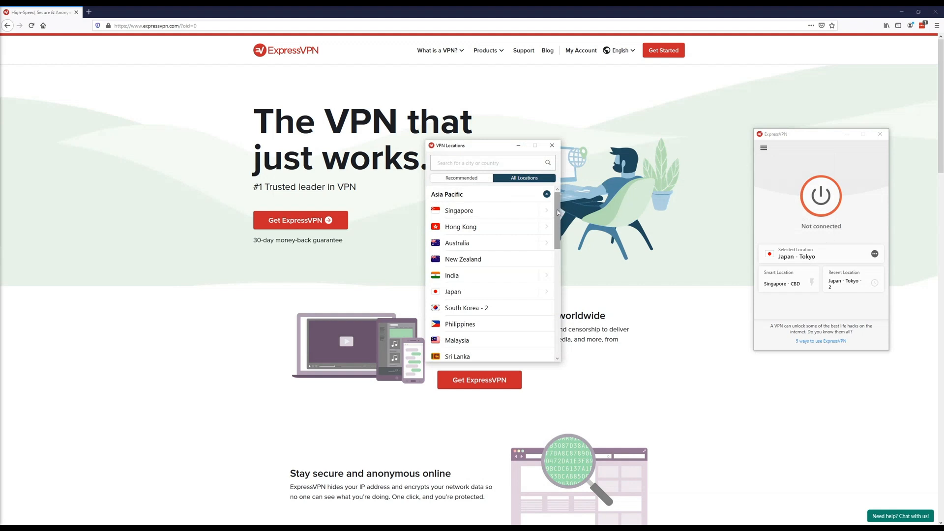
pyautogui.scroll(-3)
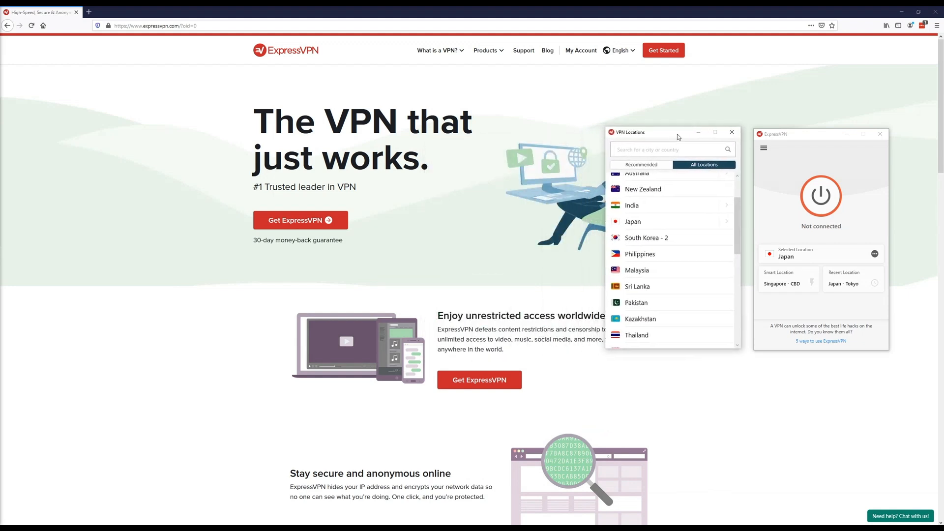
pyautogui.moveTo(718, 187)
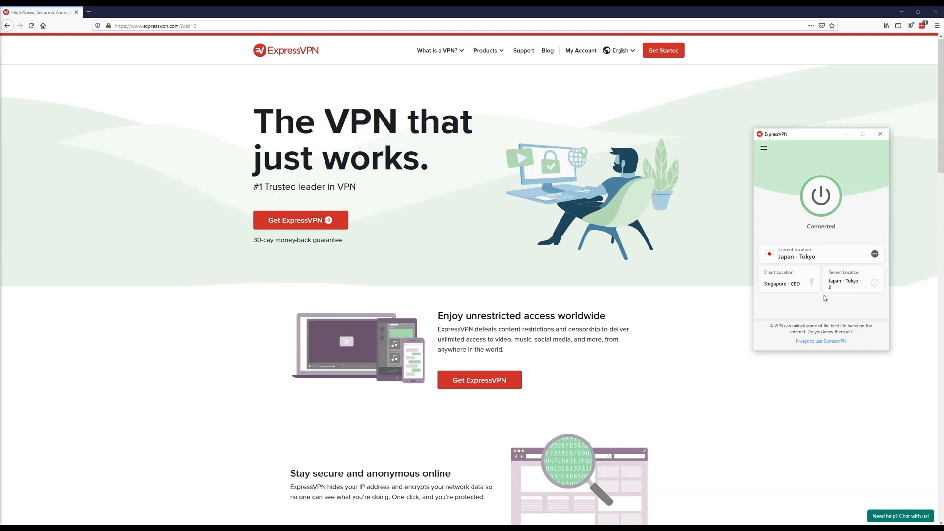
pyautogui.moveTo(822, 276)
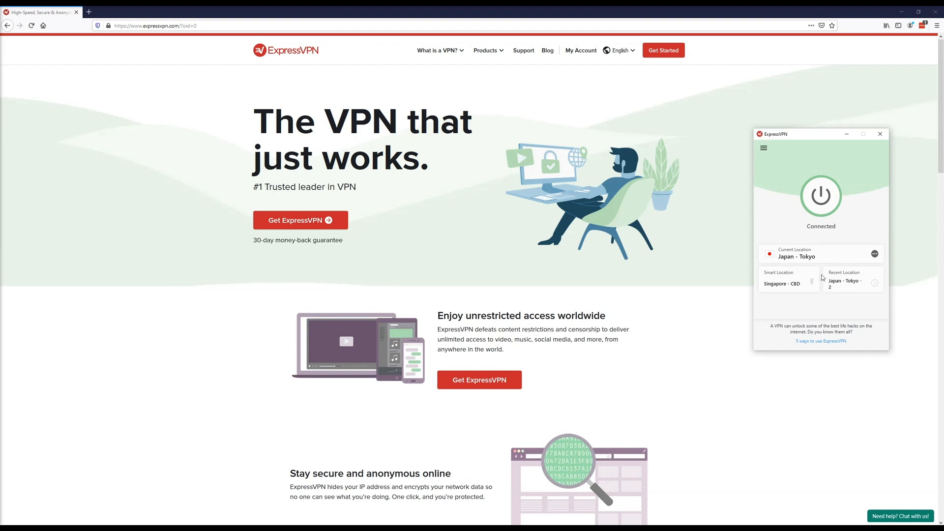
pyautogui.moveTo(556, 185)
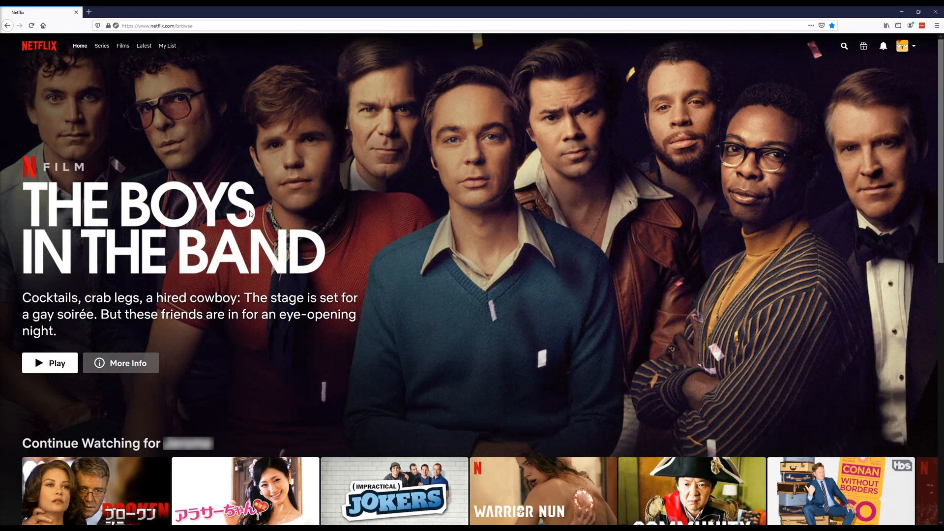
pyautogui.moveTo(231, 488)
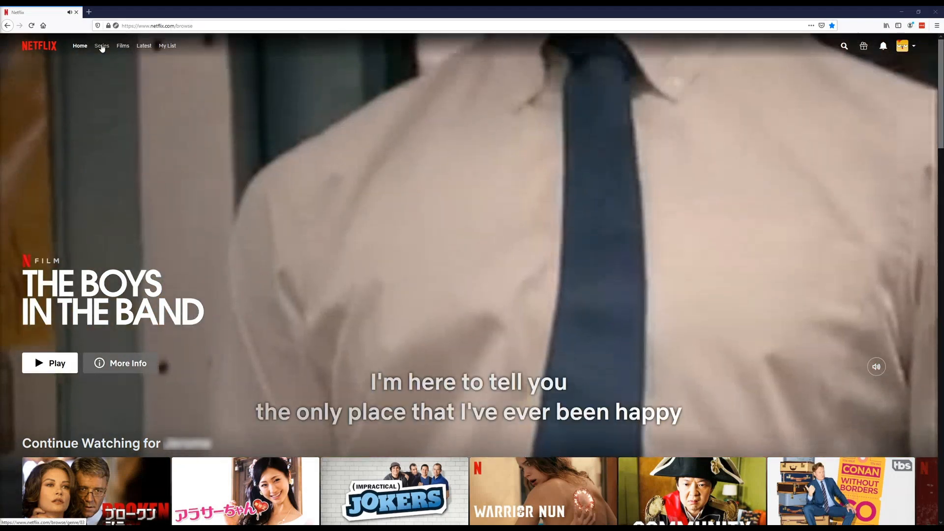
# - Go to Netflix's Series catalogue from the top navigation
pyautogui.click(101, 45)
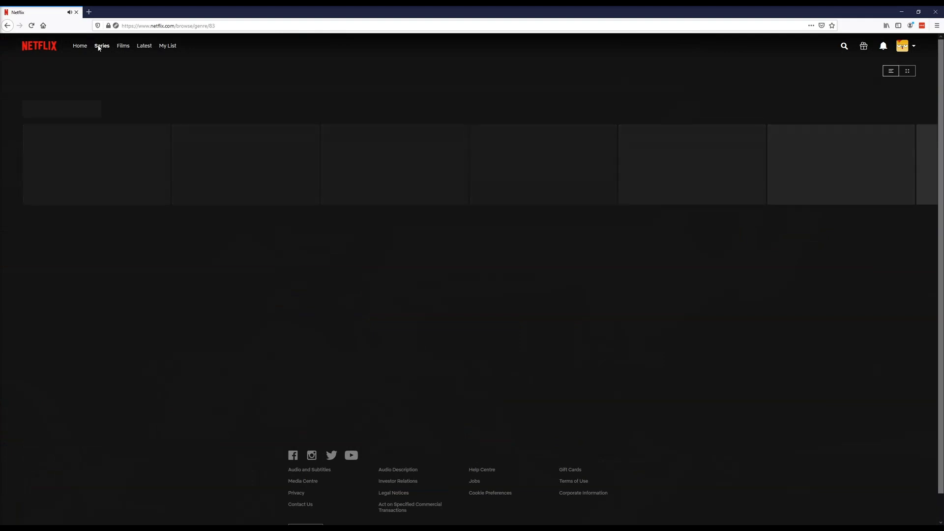
pyautogui.click(101, 45)
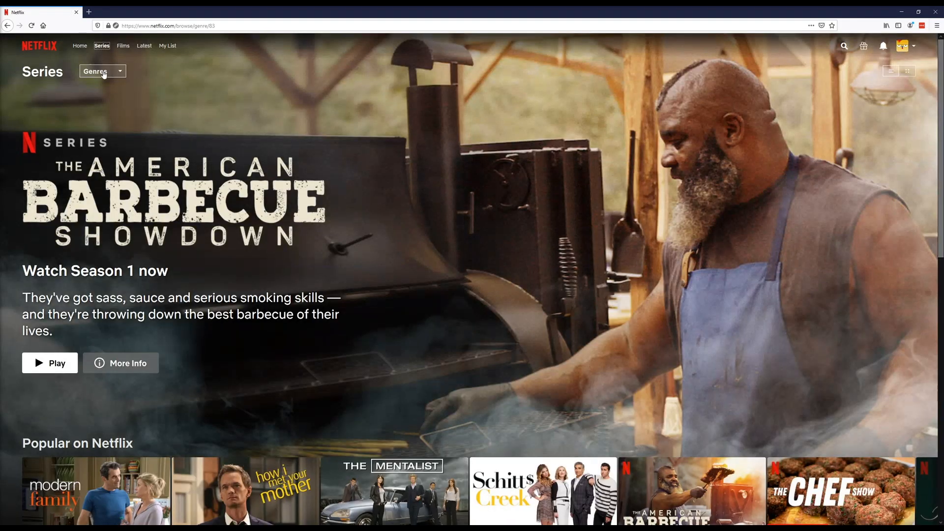
# - Choose Japanese from the Series genres and browse its Popular and Trending rows
pyautogui.click(102, 71)
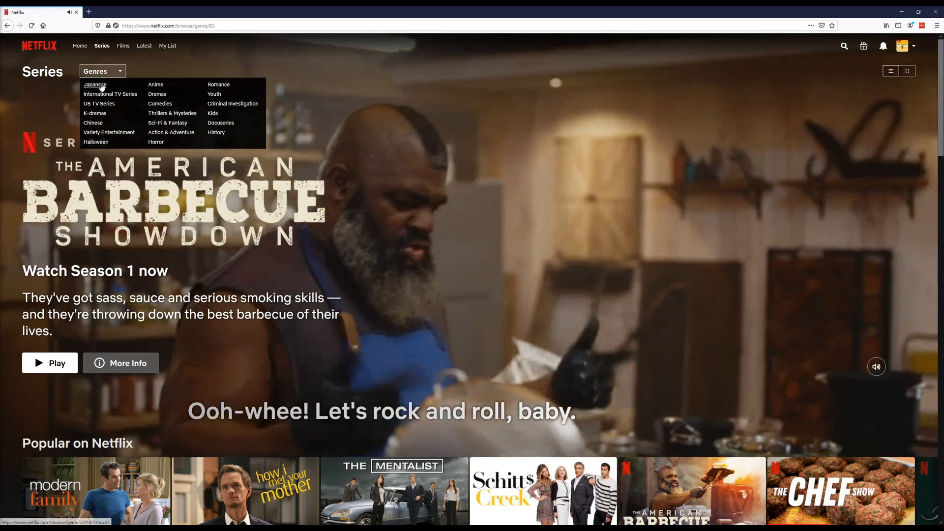
pyautogui.click(94, 84)
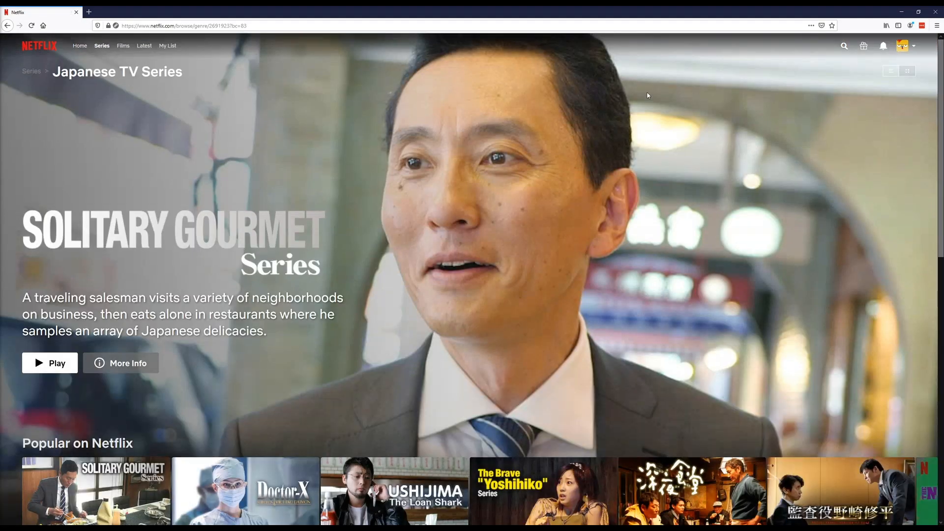
pyautogui.scroll(-3)
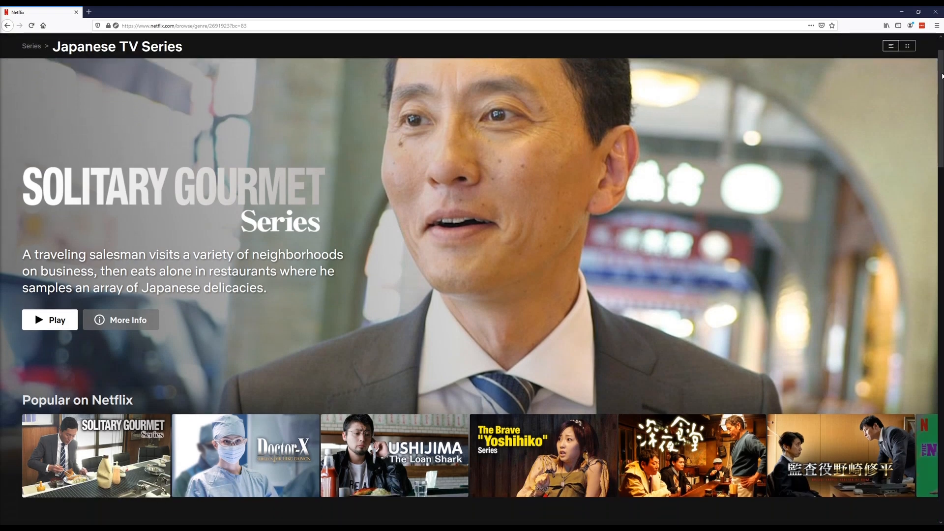
pyautogui.scroll(-3)
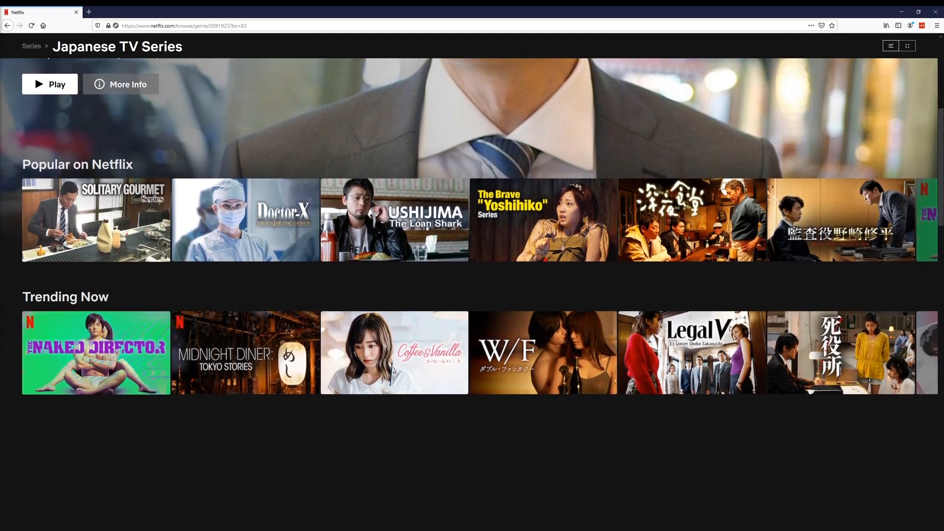
pyautogui.scroll(-3)
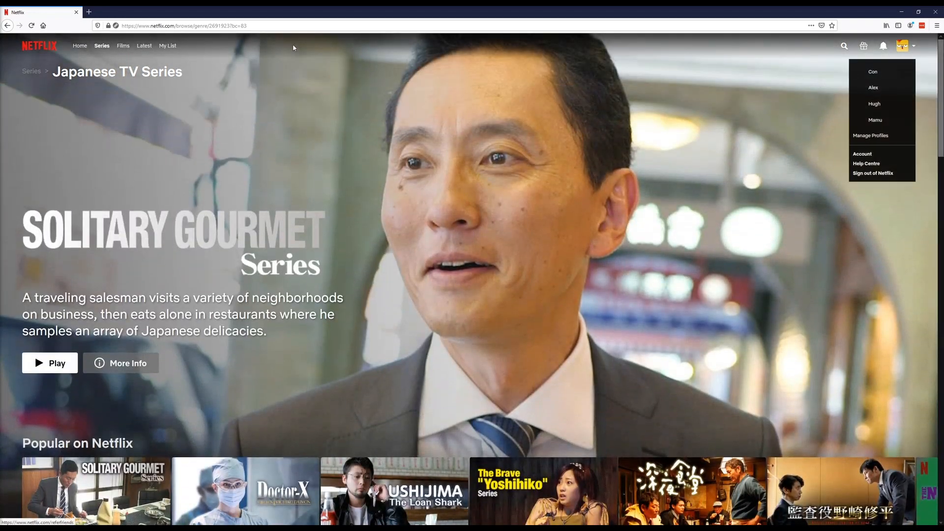
# - Return to Series and choose Anime from the genres list
pyautogui.click(101, 45)
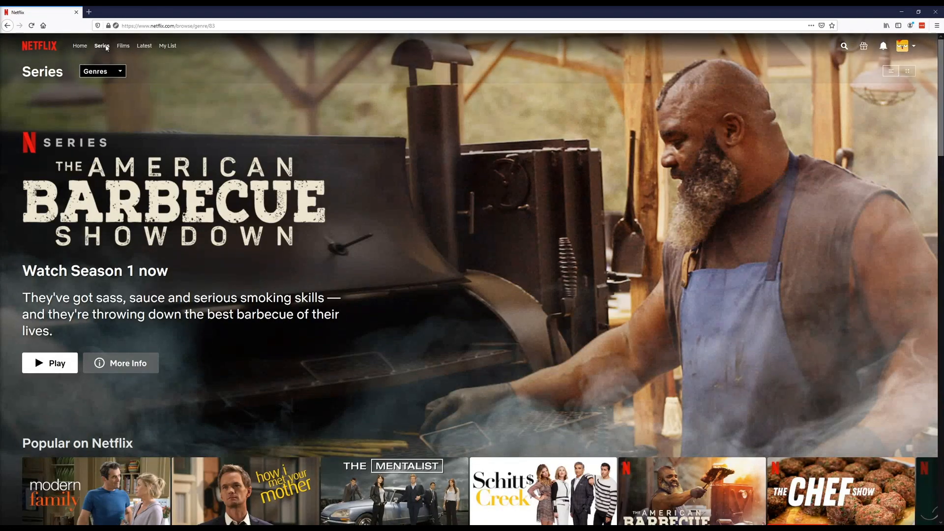
pyautogui.click(101, 71)
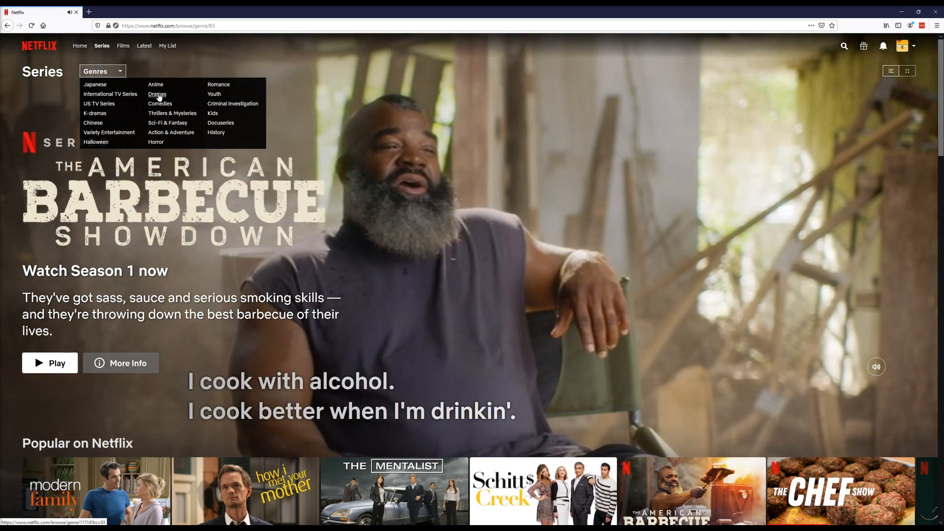
pyautogui.click(158, 95)
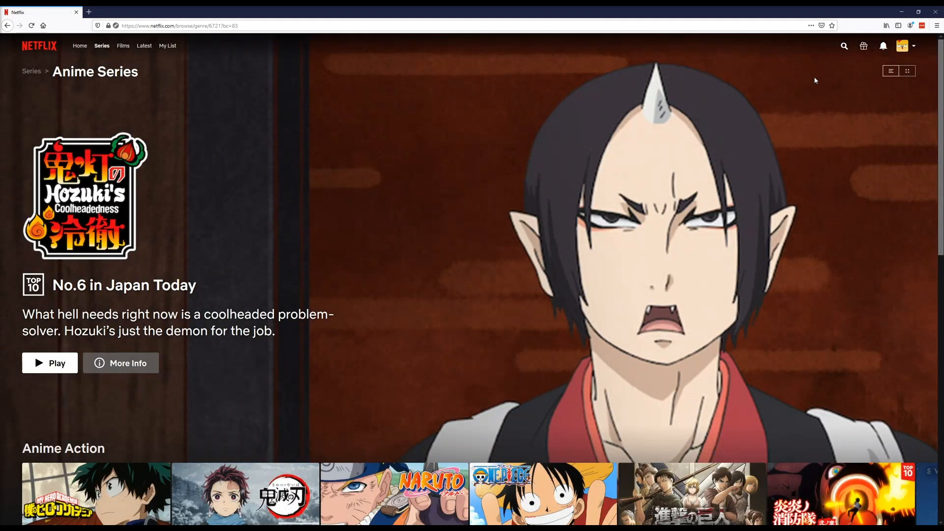
# - Browse down the anime rows to Popular on Netflix and Netflix Originals
pyautogui.scroll(-3)
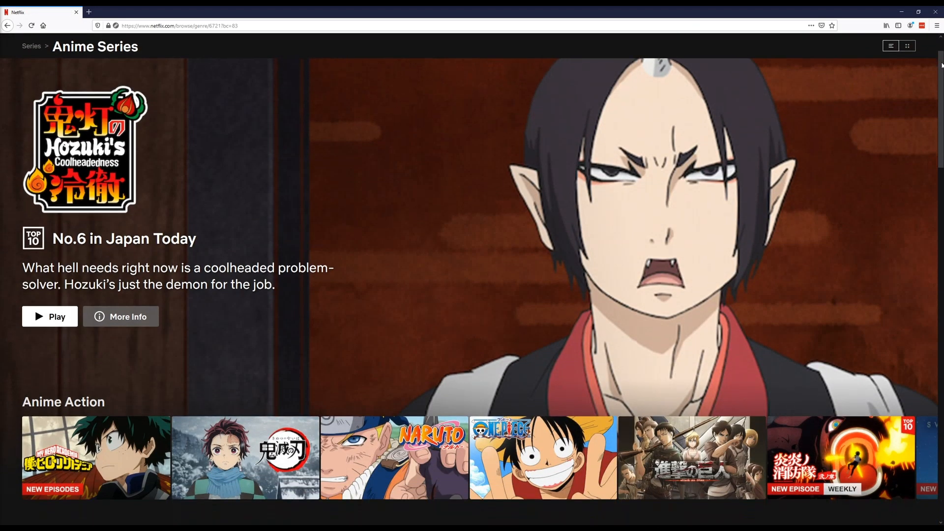
pyautogui.scroll(-3)
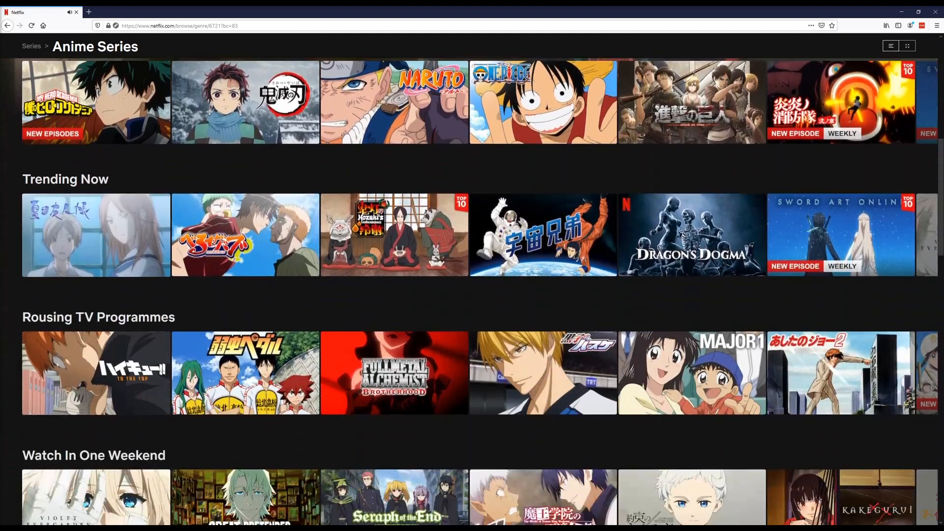
pyautogui.scroll(-3)
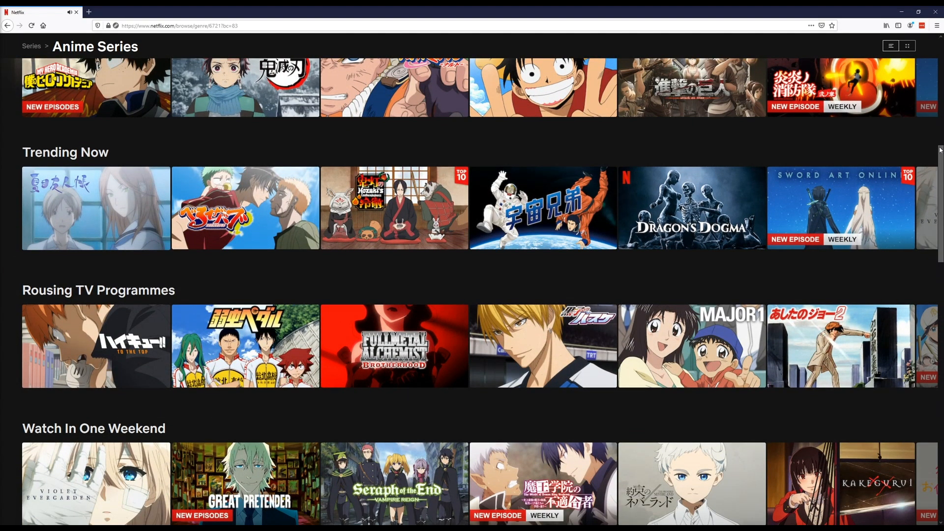
pyautogui.scroll(-3)
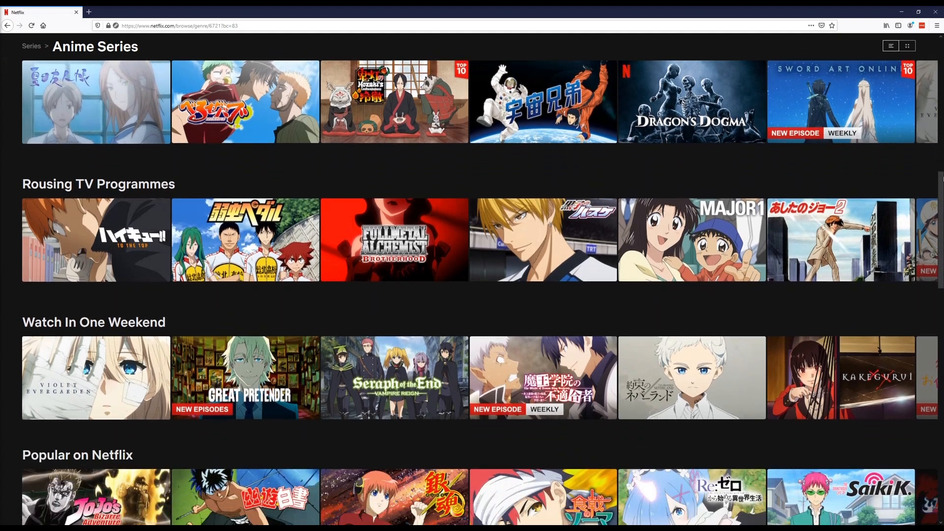
pyautogui.scroll(-3)
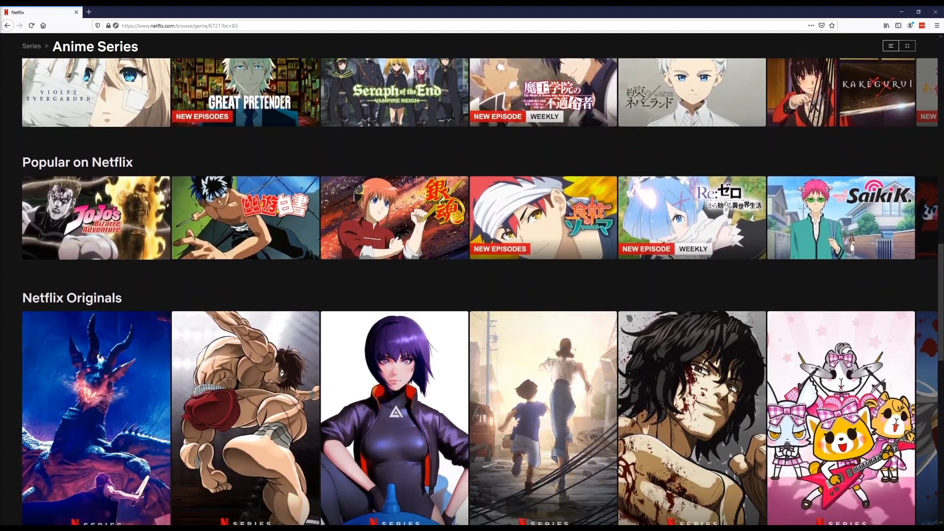
pyautogui.scroll(-3)
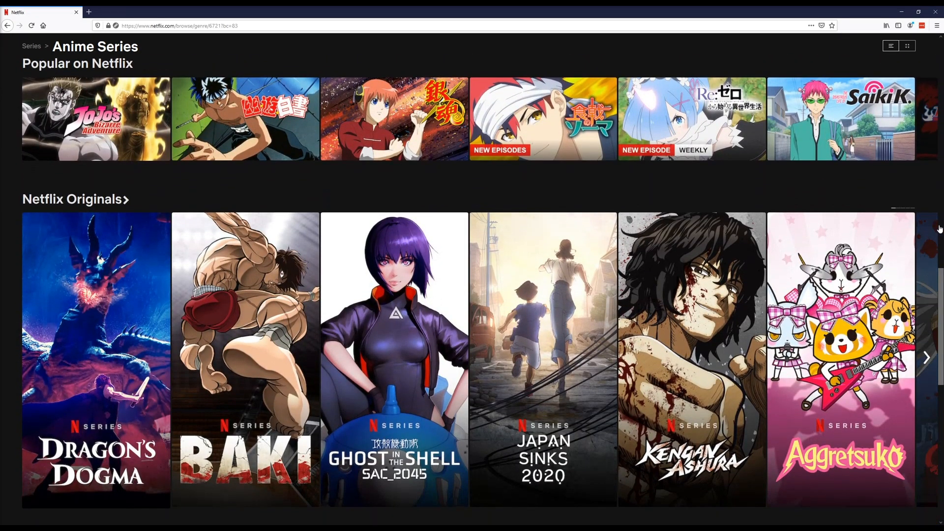
# - Switch to Films, choose Japanese, and browse down to the Japanese Horror and Gritty Films rows
pyautogui.click(122, 45)
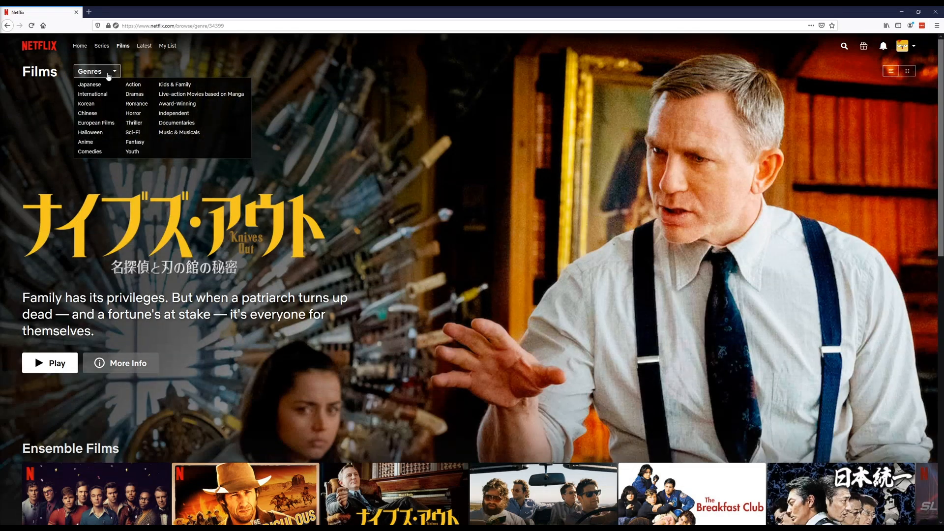
pyautogui.click(89, 85)
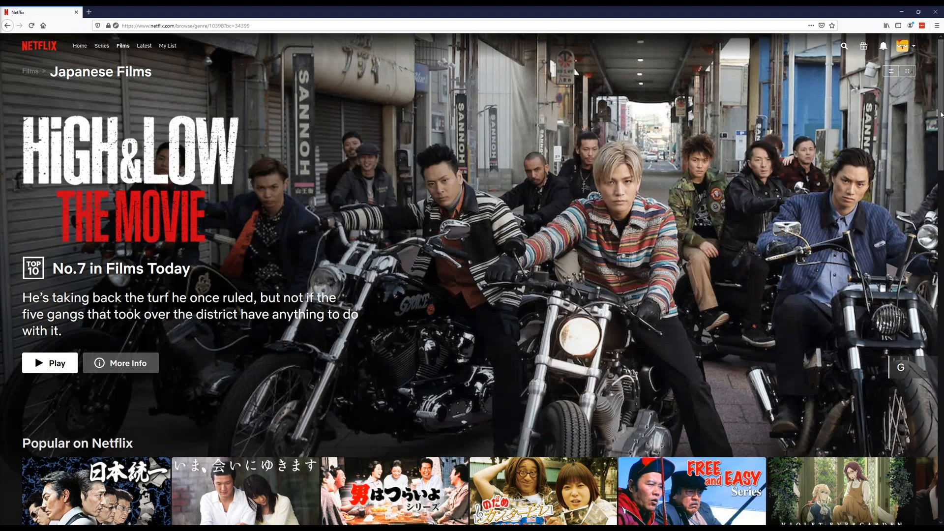
pyautogui.scroll(-3)
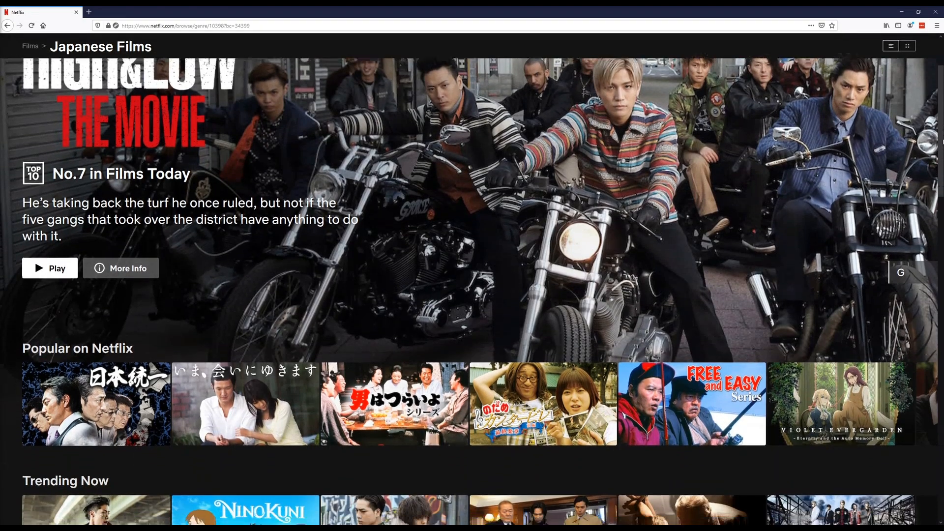
pyautogui.scroll(-3)
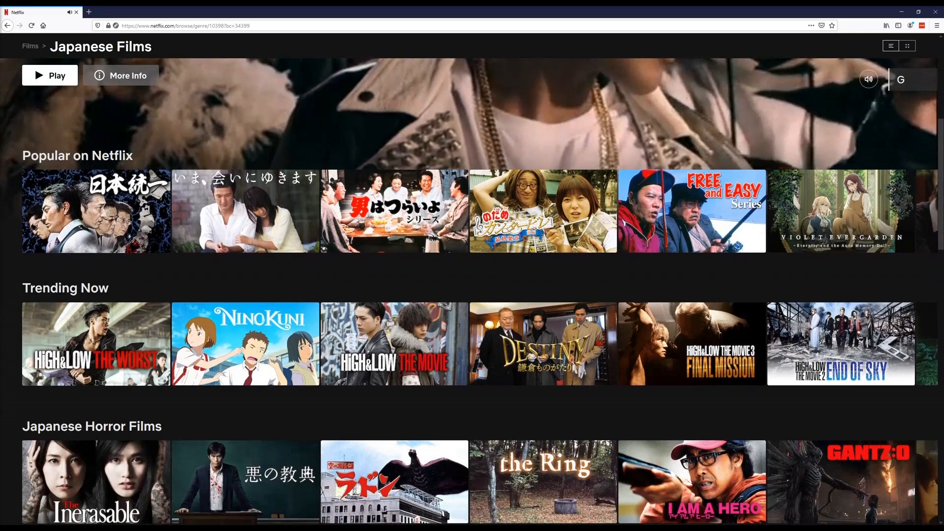
pyautogui.scroll(-3)
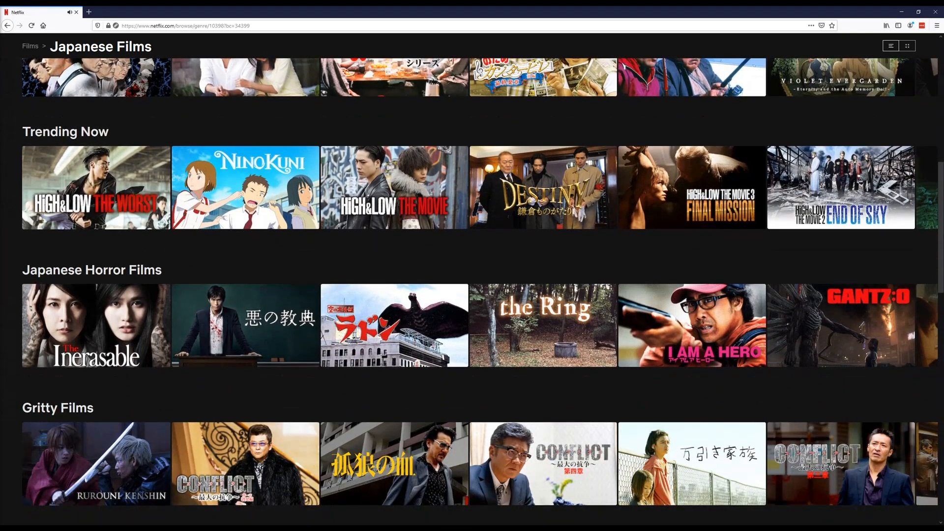
pyautogui.scroll(-3)
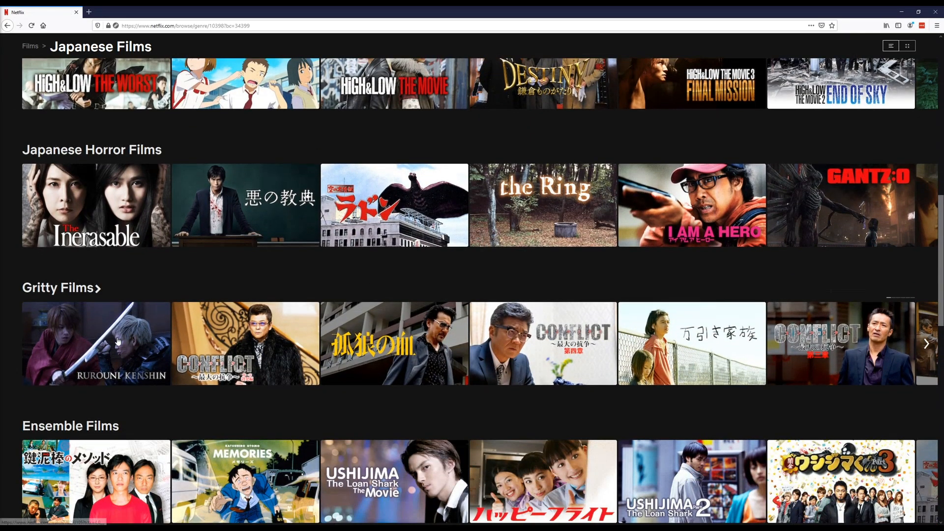
pyautogui.moveTo(116, 341)
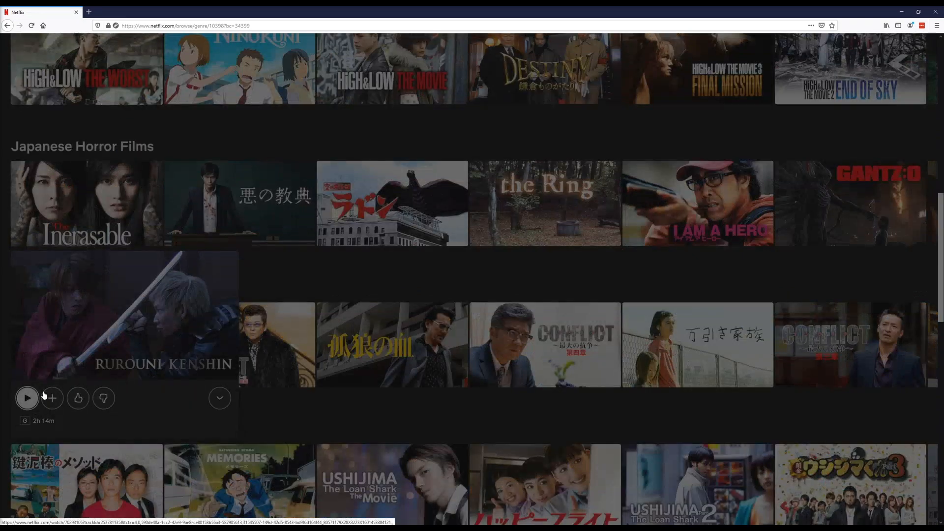
# - Play Rurouni Kenshin from the Gritty Films row
pyautogui.click(27, 398)
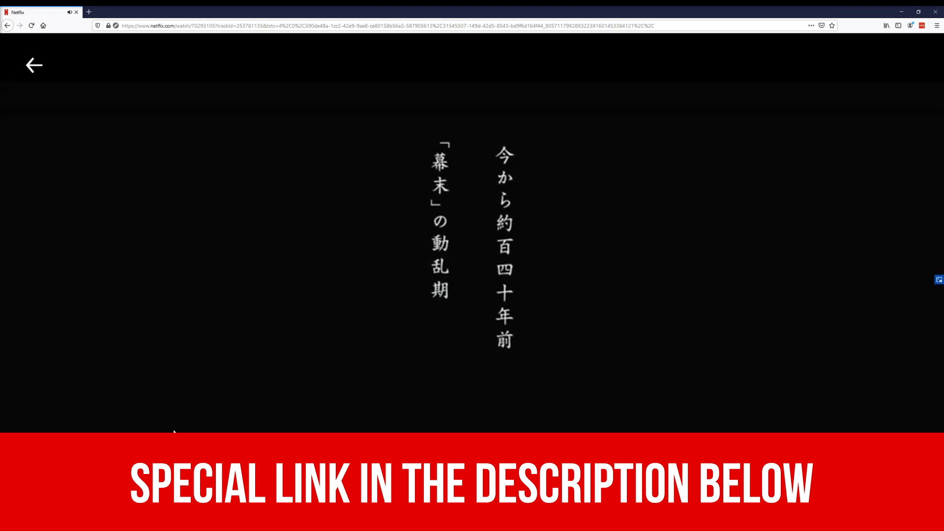
pyautogui.moveTo(35, 65)
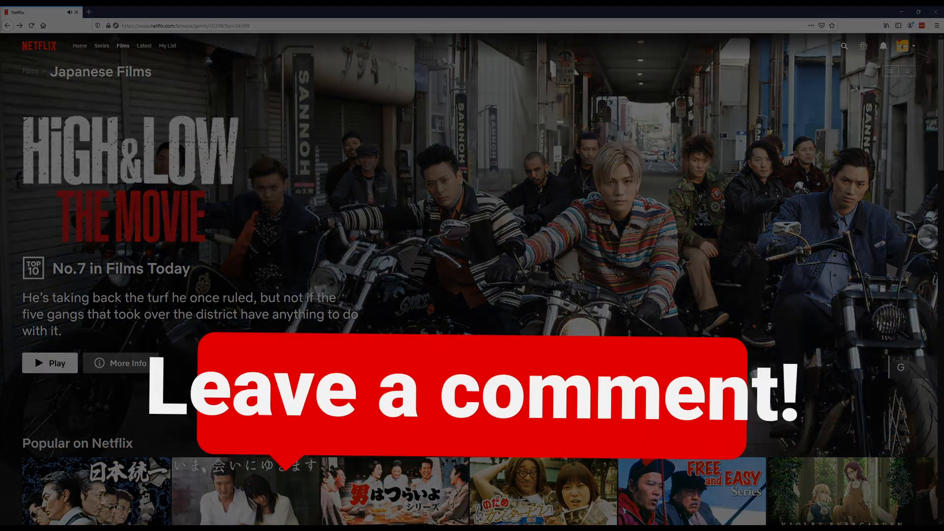
# - Scroll the Japanese Films page through its Popular, Trending and Horror rows
pyautogui.scroll(-3)
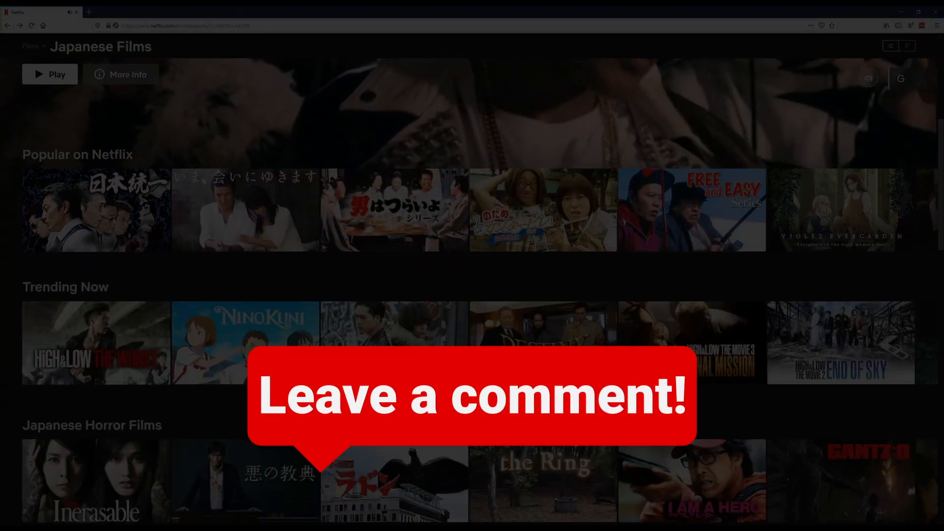